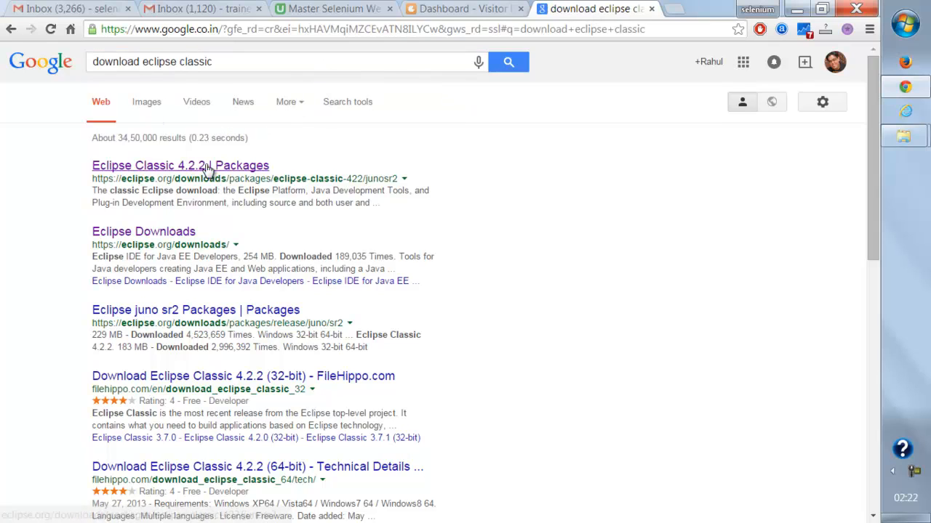
Open the 'Eclipse Classic 4.2.2 Packages' download page from the Google results
double_click(296, 258)
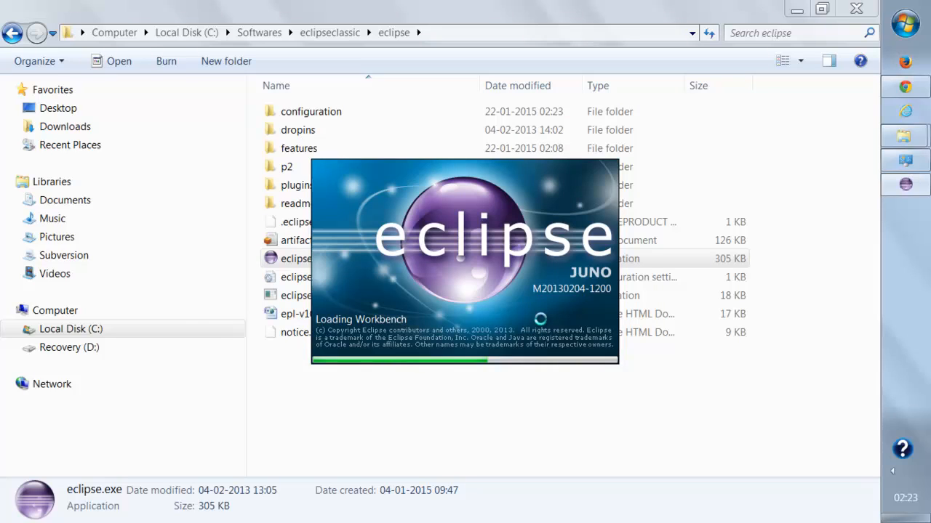